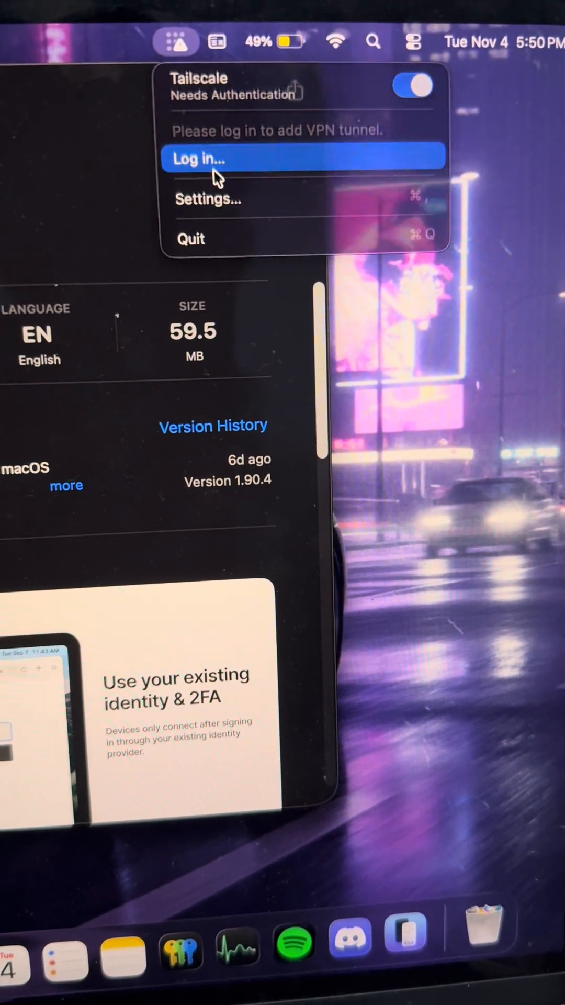
Try the Tailscale Log in button, then go to System Settings' VPN section
{"action": "left_click", "coordinate": [200, 158]}
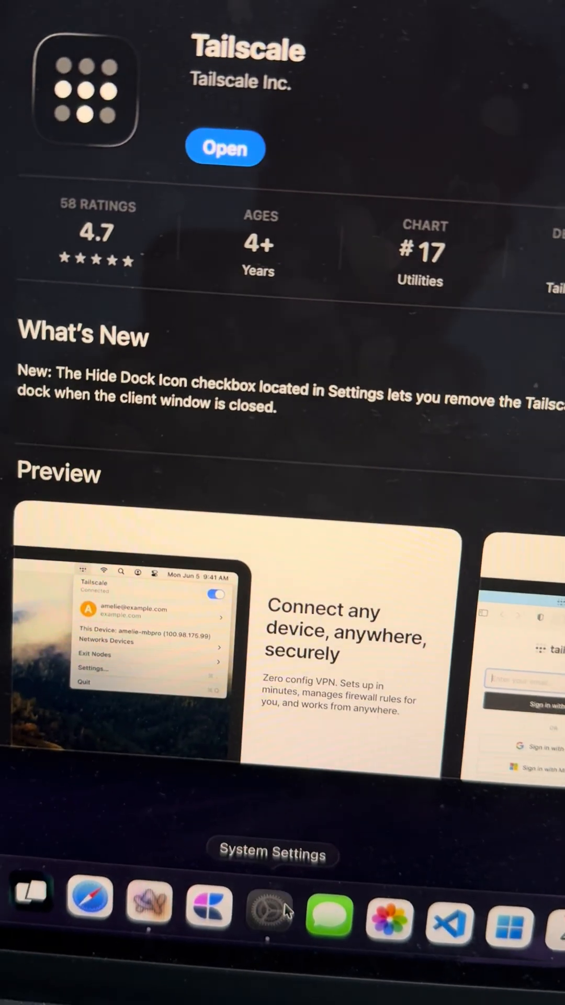
{"action": "left_click", "coordinate": [268, 908]}
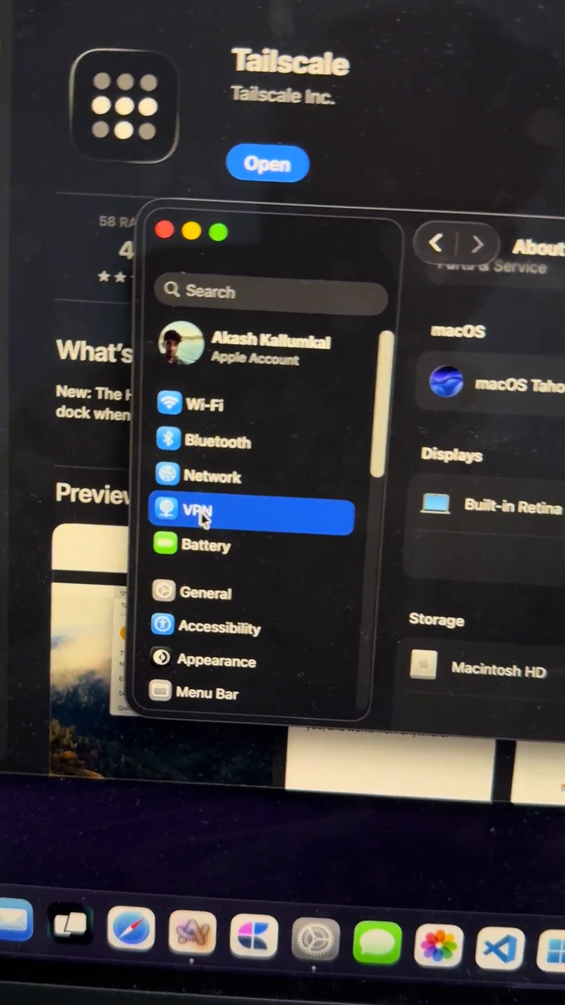
{"action": "left_click", "coordinate": [194, 510]}
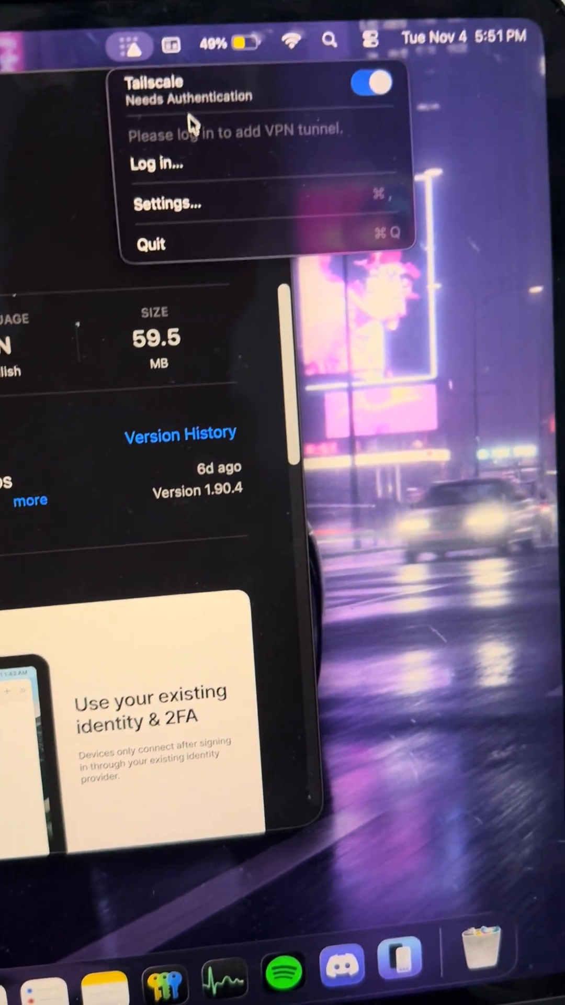
{"action": "mouse_move", "coordinate": [154, 157]}
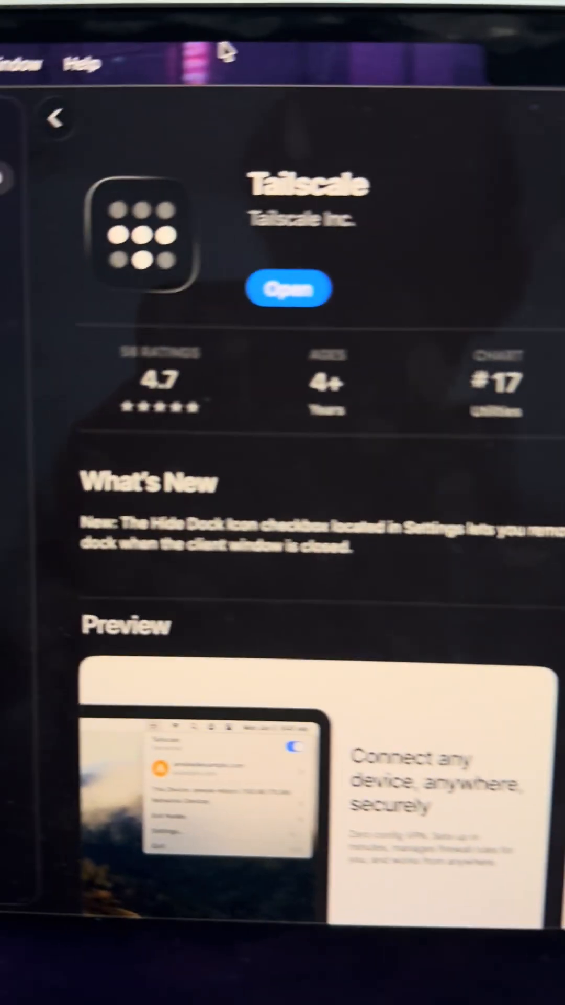
{"action": "scroll", "scroll_direction": "down", "scroll_amount": 3}
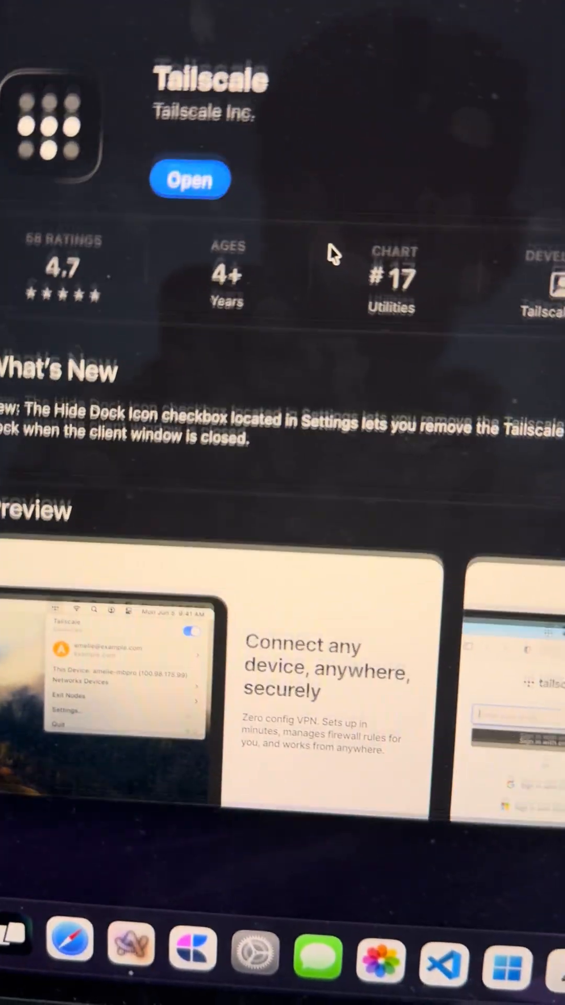